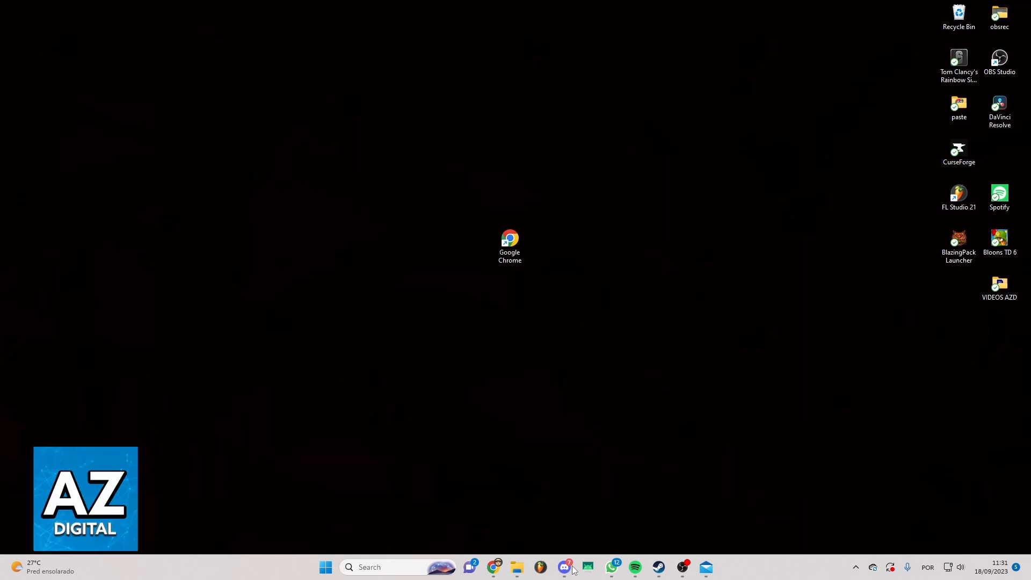
pyautogui.moveTo(813, 301)
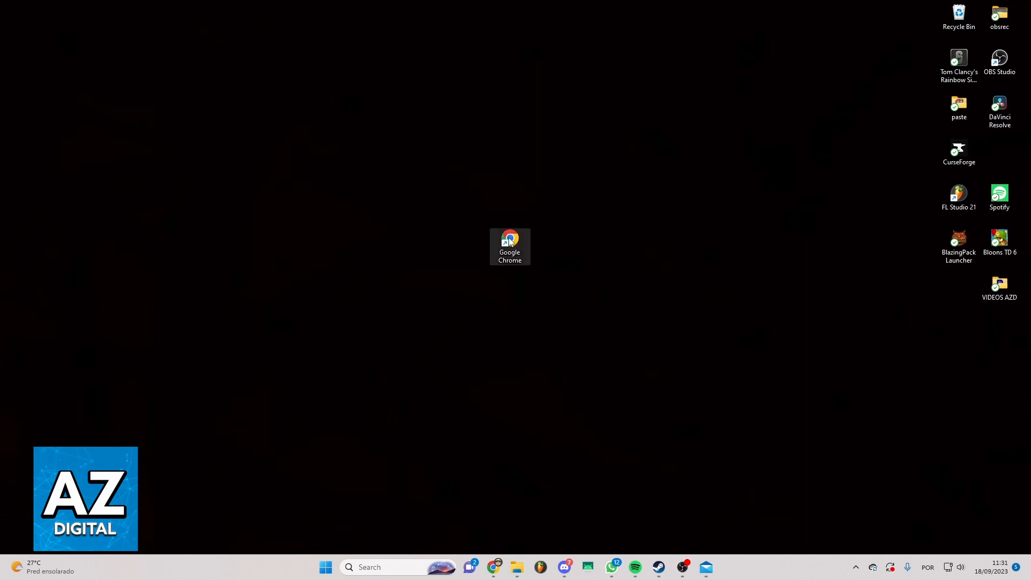
# Launch Chrome, search Google for 'ubisoft connect' and go to the Ubisoft Connect: Explore result.
pyautogui.doubleClick(509, 242)
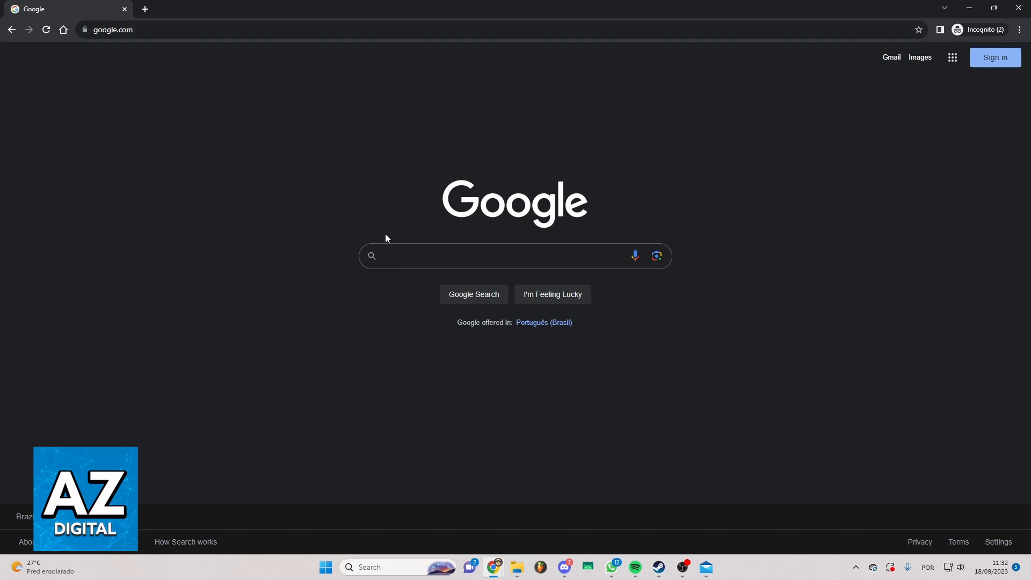
pyautogui.write('ubisoft connect')
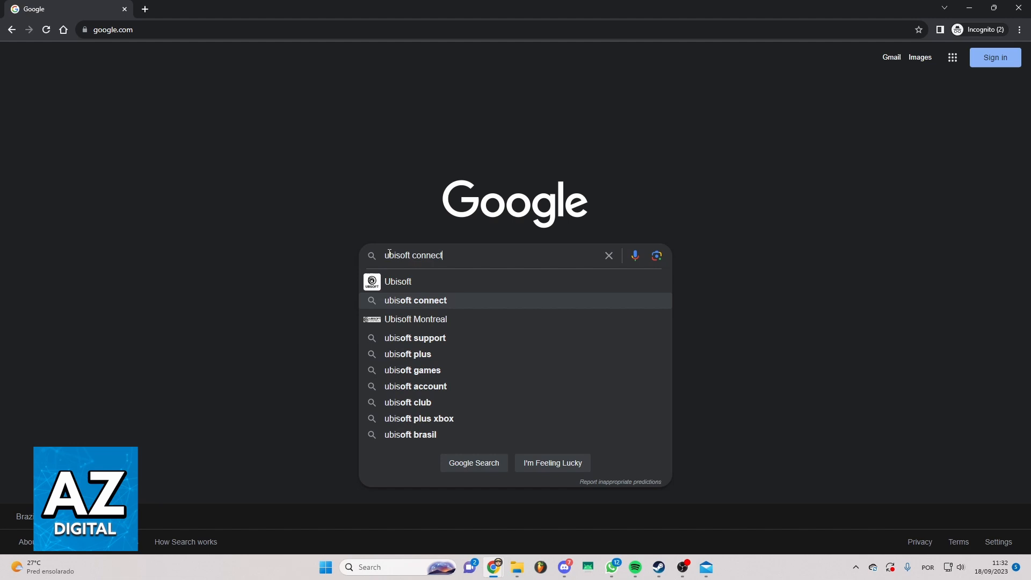
pyautogui.press('Return')
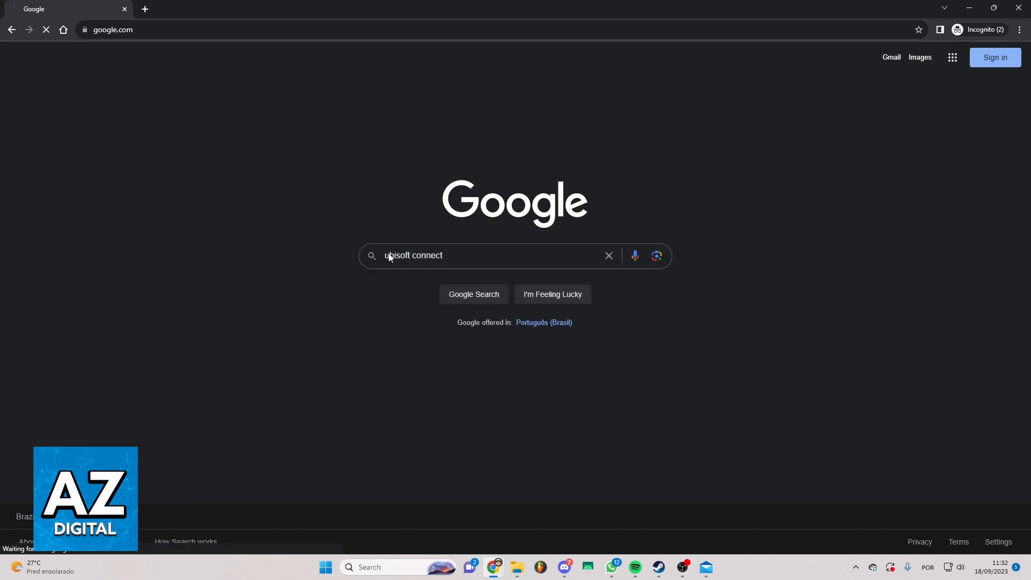
pyautogui.click(472, 294)
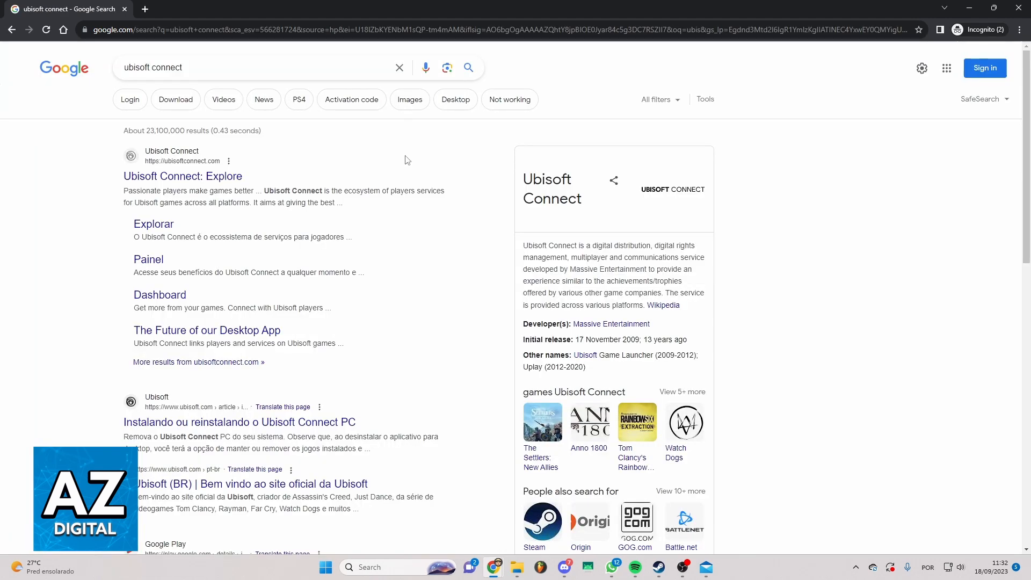
pyautogui.moveTo(84, 111)
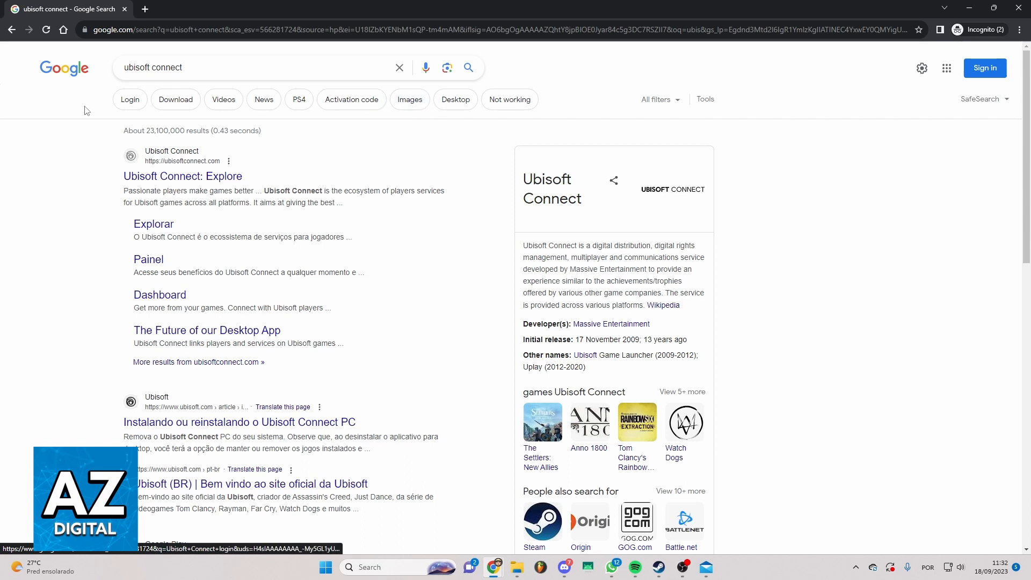
pyautogui.moveTo(183, 176)
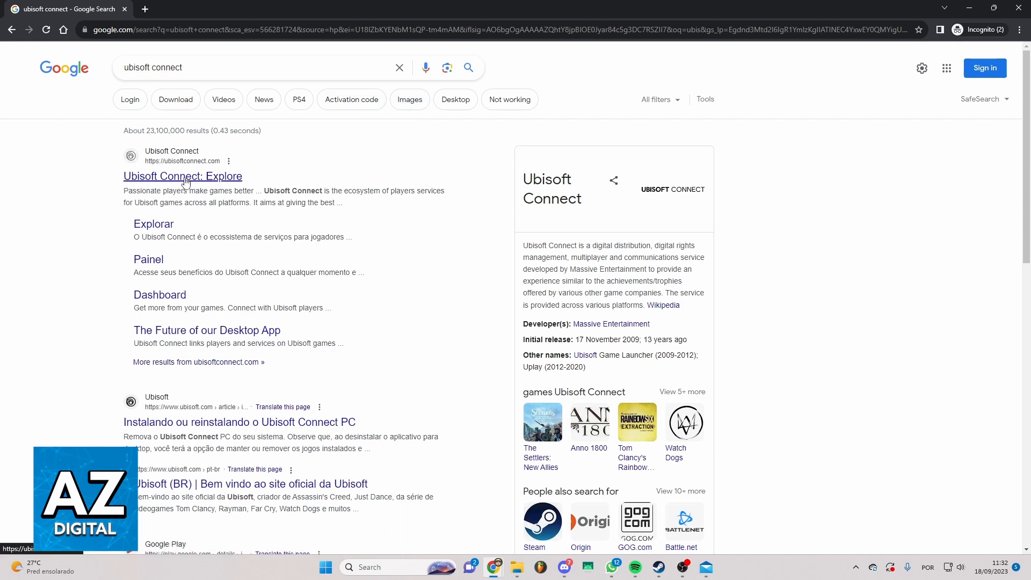
pyautogui.click(183, 176)
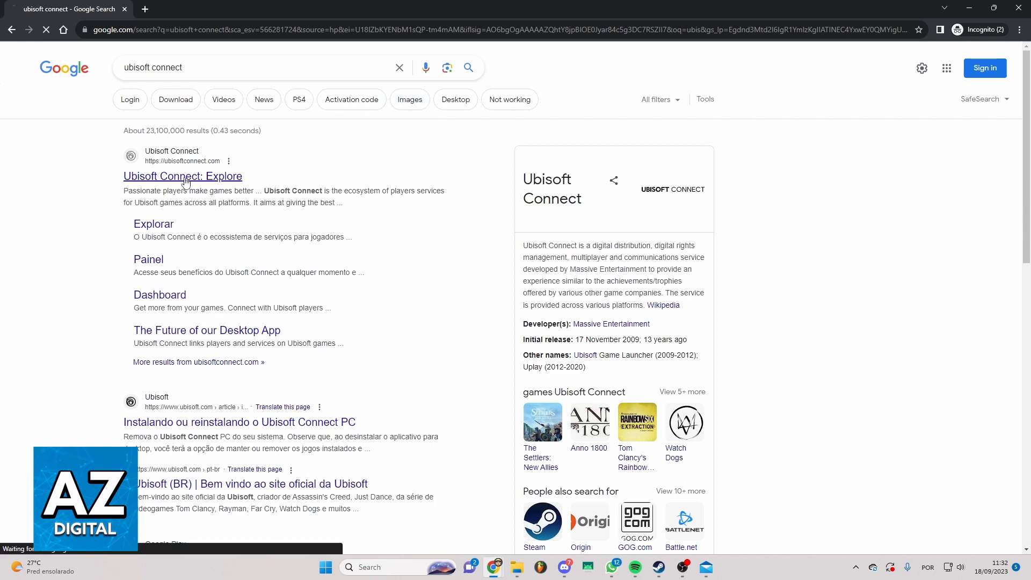
pyautogui.click(182, 175)
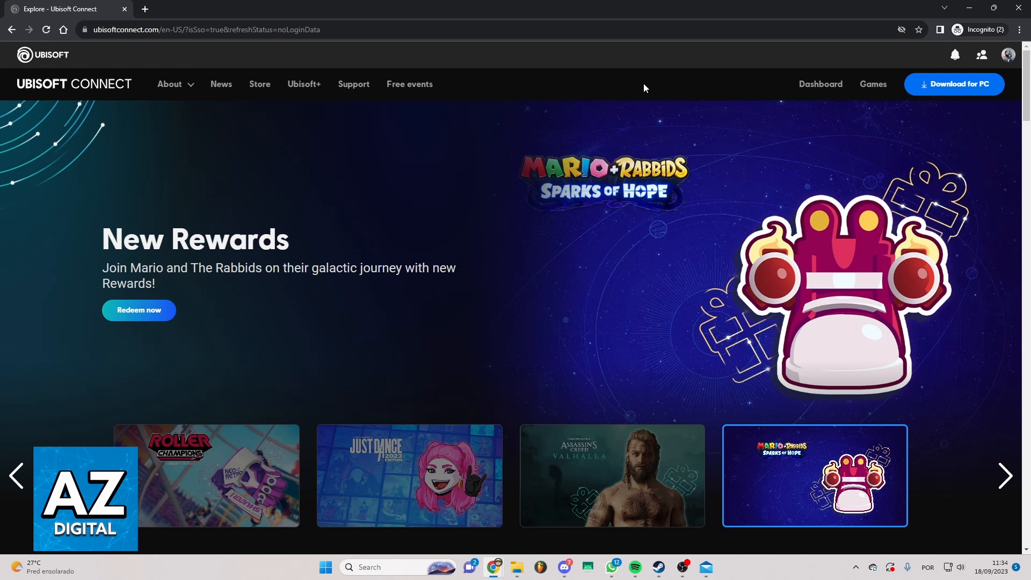
pyautogui.moveTo(259, 84)
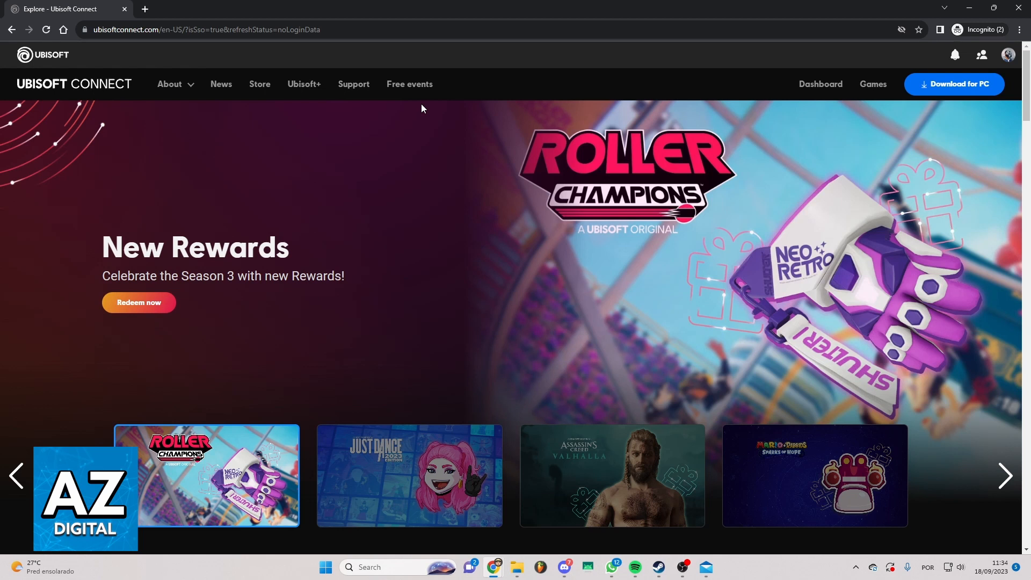
pyautogui.moveTo(474, 99)
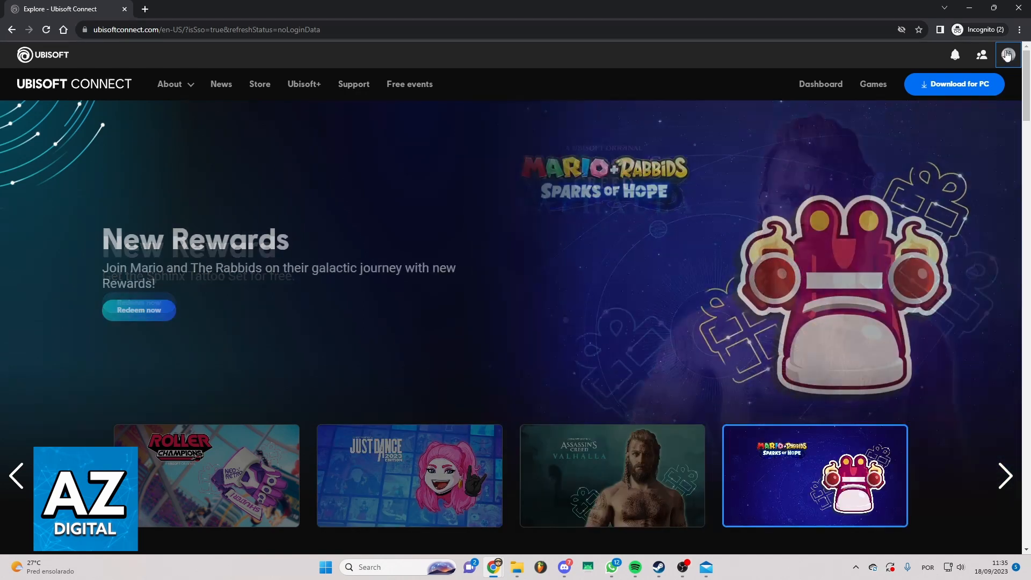
# Reach Account Management from the Ubisoft profile avatar dropdown.
pyautogui.click(1006, 55)
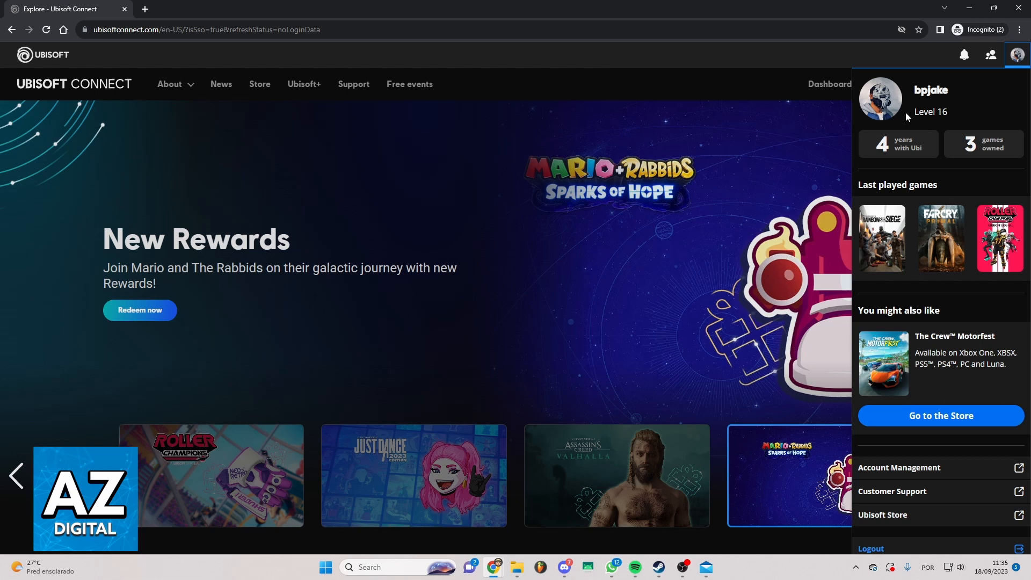
pyautogui.moveTo(967, 162)
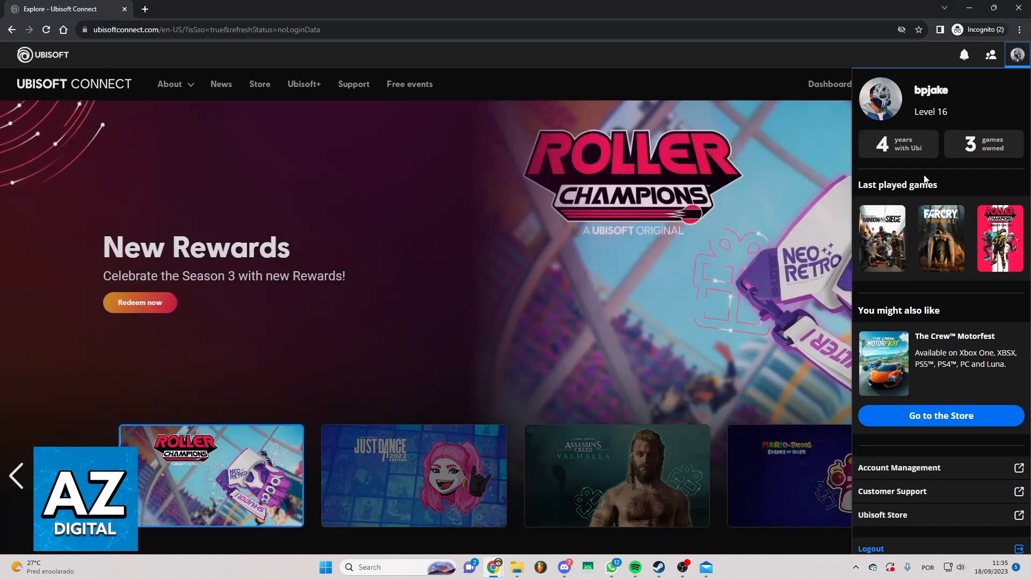
pyautogui.moveTo(940, 238)
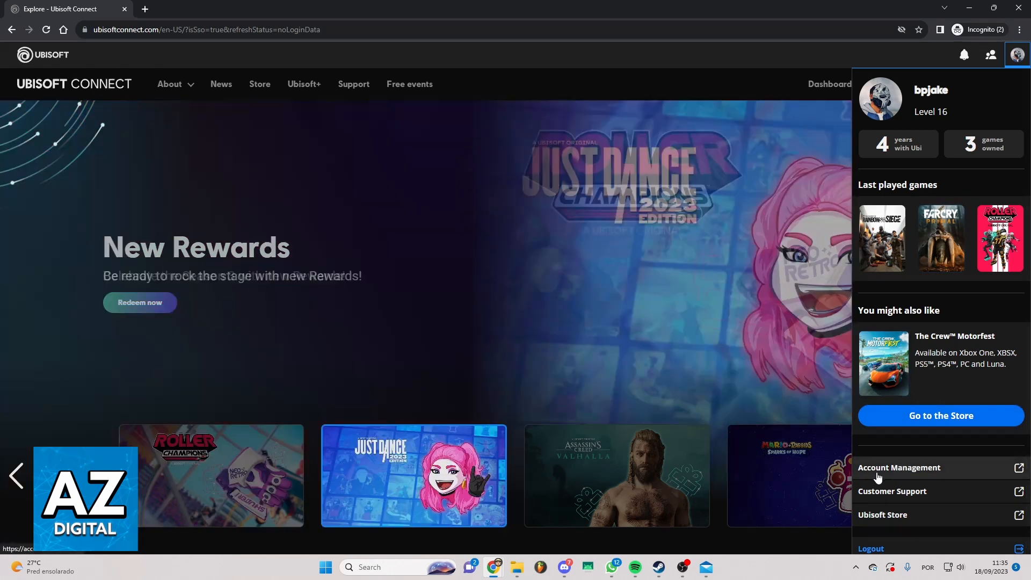
pyautogui.click(899, 467)
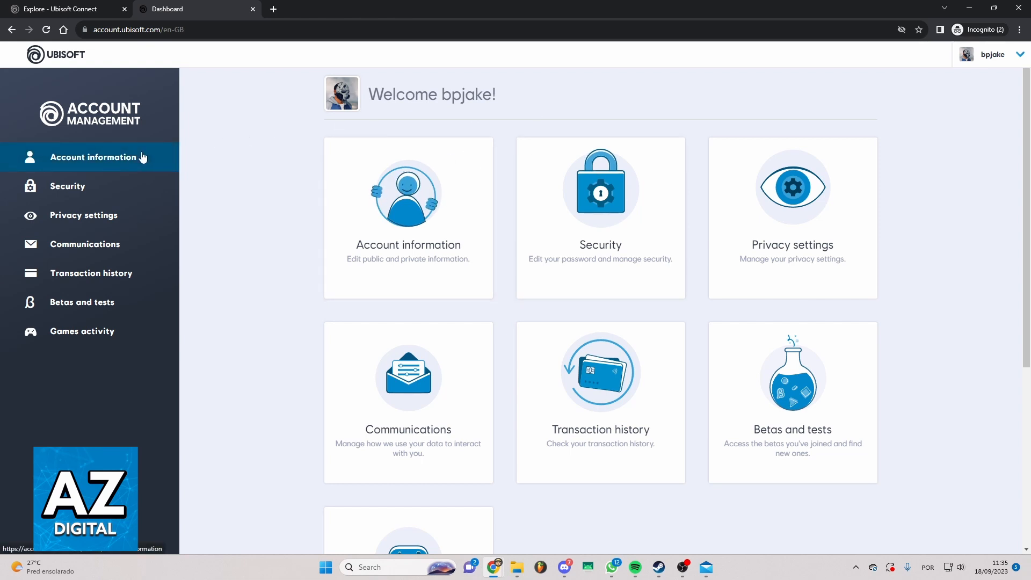
pyautogui.moveTo(790, 219)
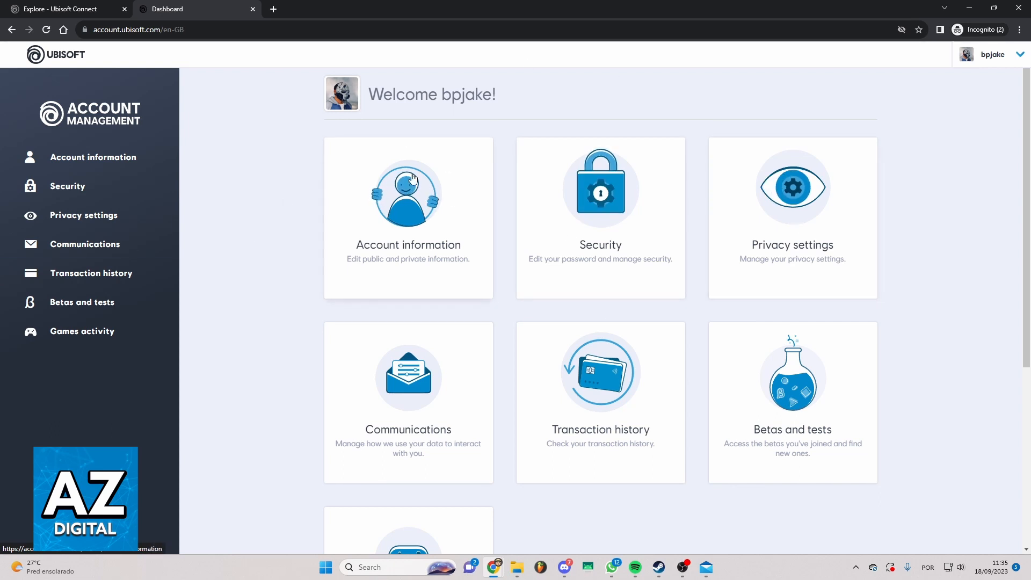
pyautogui.moveTo(425, 191)
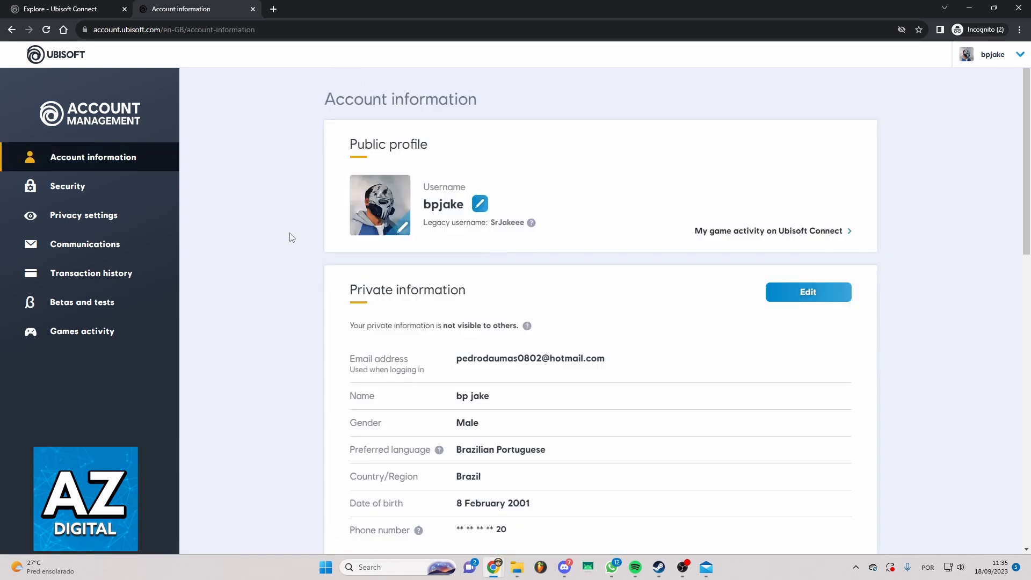
pyautogui.moveTo(511, 231)
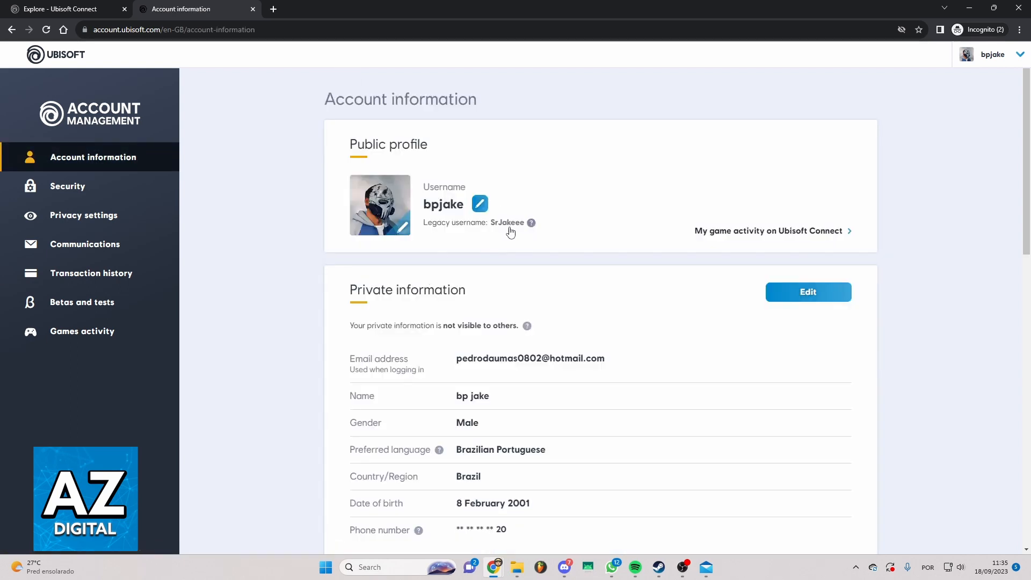
# Scroll the Account information page down to the Linked accounts section showing Steam.
pyautogui.scroll(-3)
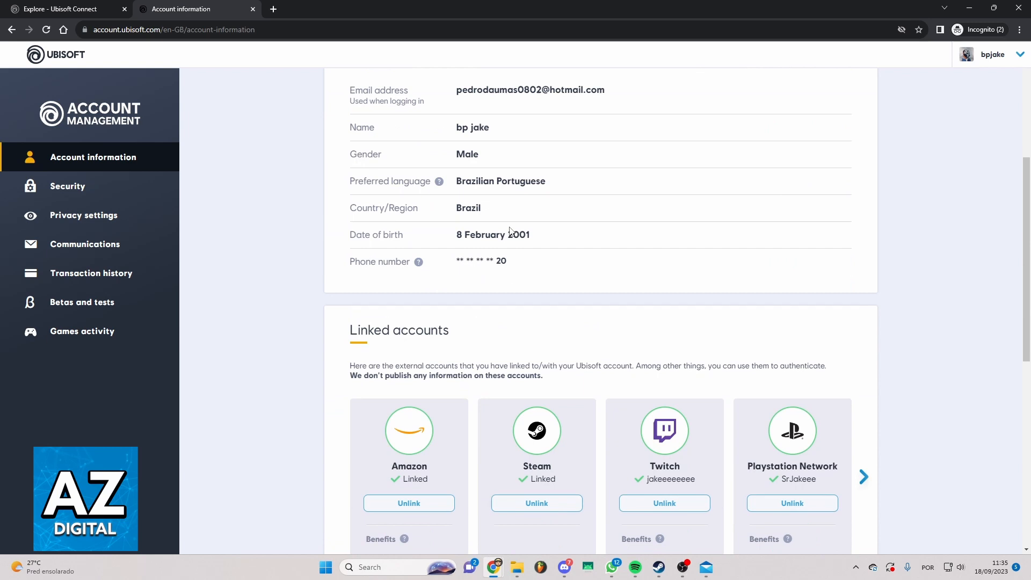
pyautogui.scroll(-3)
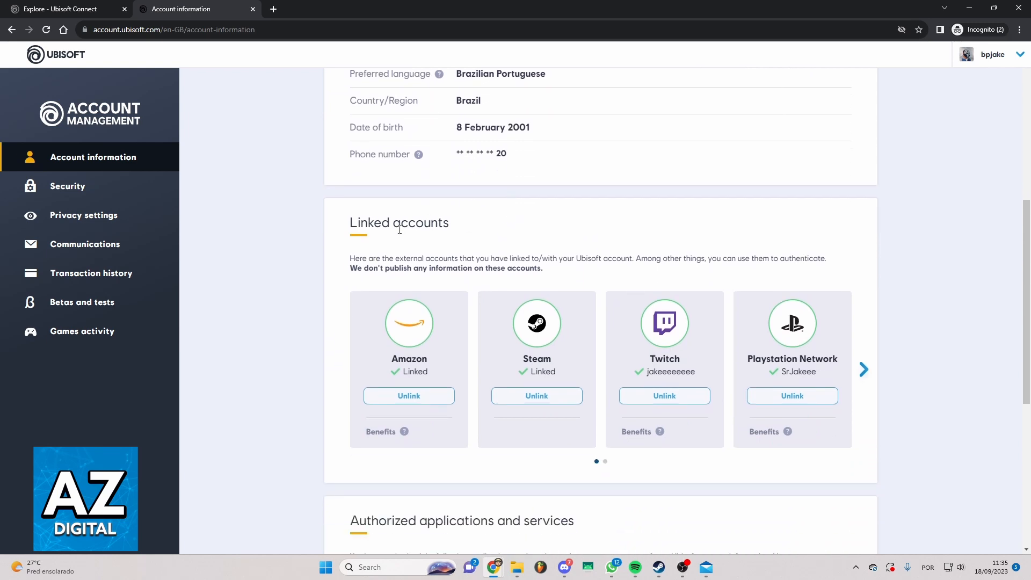
pyautogui.moveTo(431, 304)
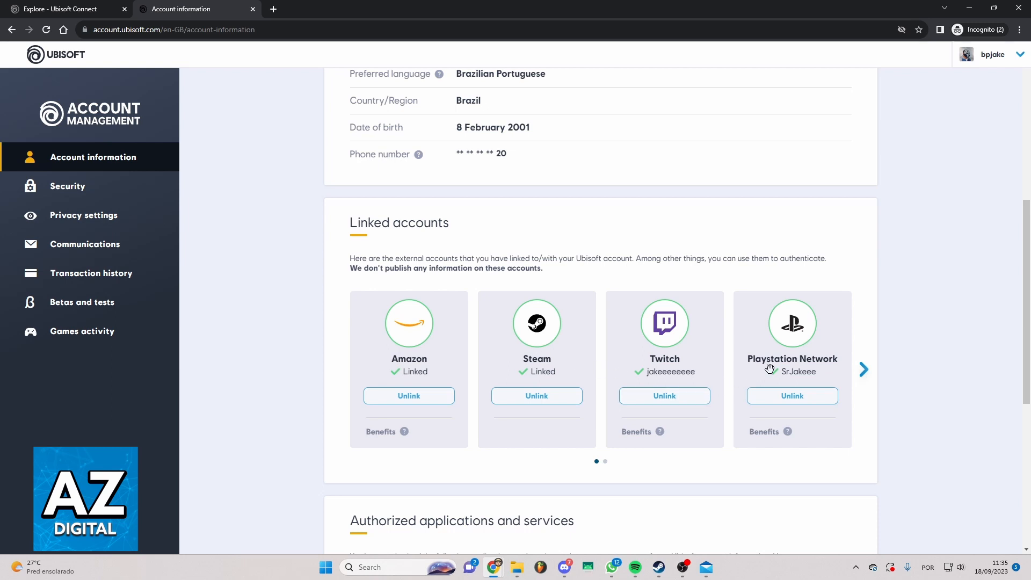
pyautogui.moveTo(502, 256)
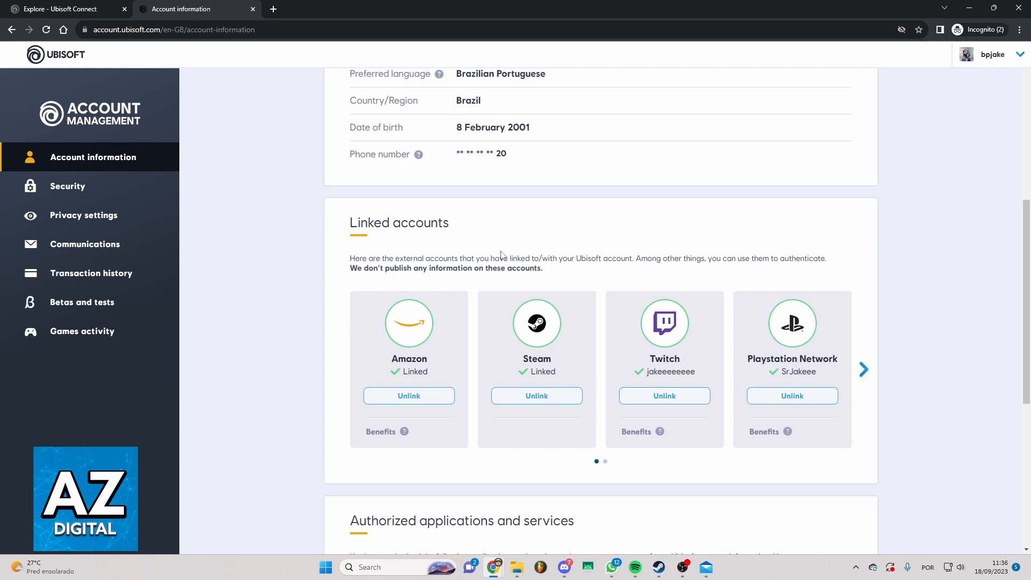
pyautogui.moveTo(537, 395)
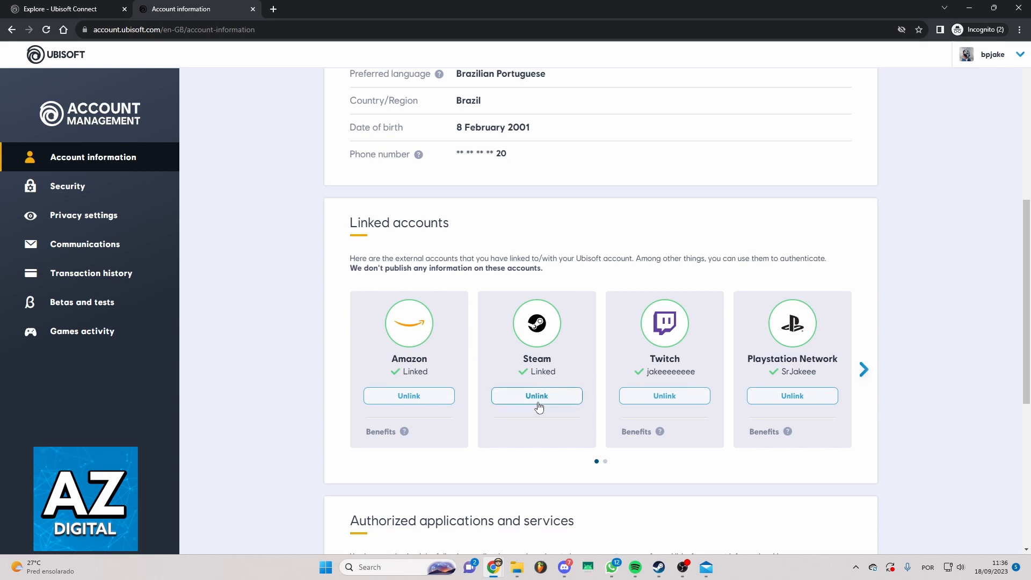
# Start unlinking the Steam account and tick 'I have read the above information'.
pyautogui.click(537, 396)
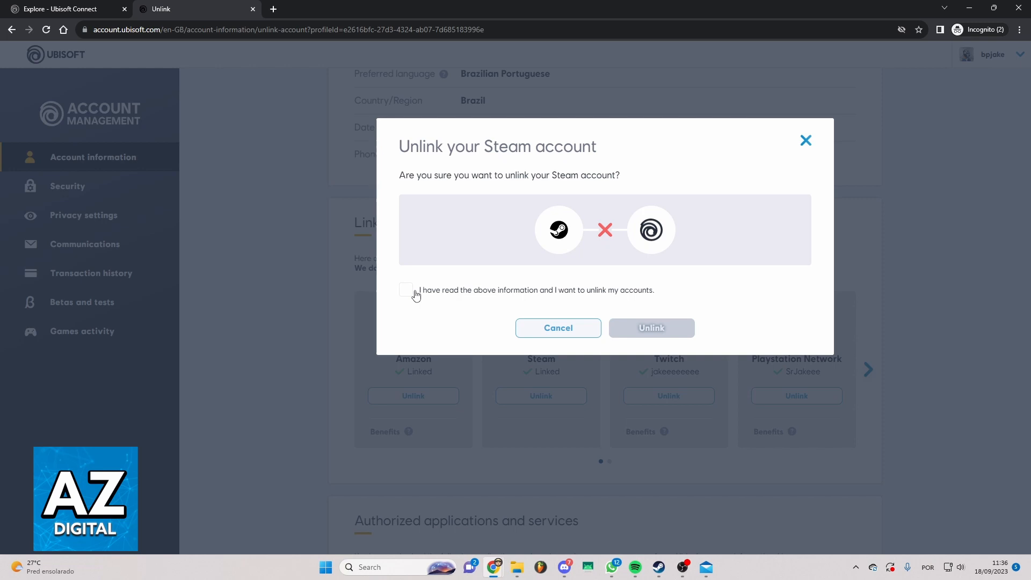
pyautogui.click(406, 289)
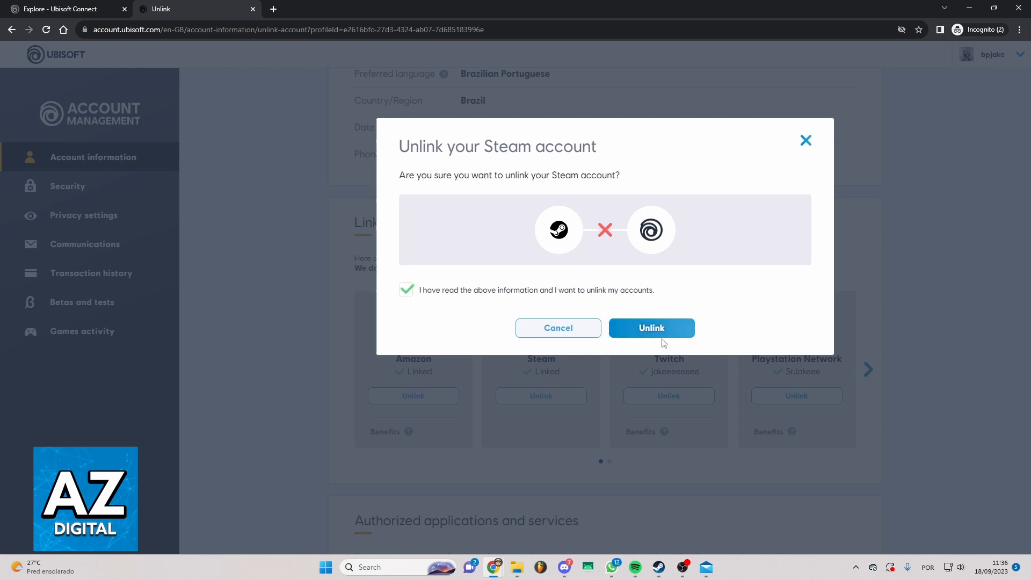
pyautogui.moveTo(651, 329)
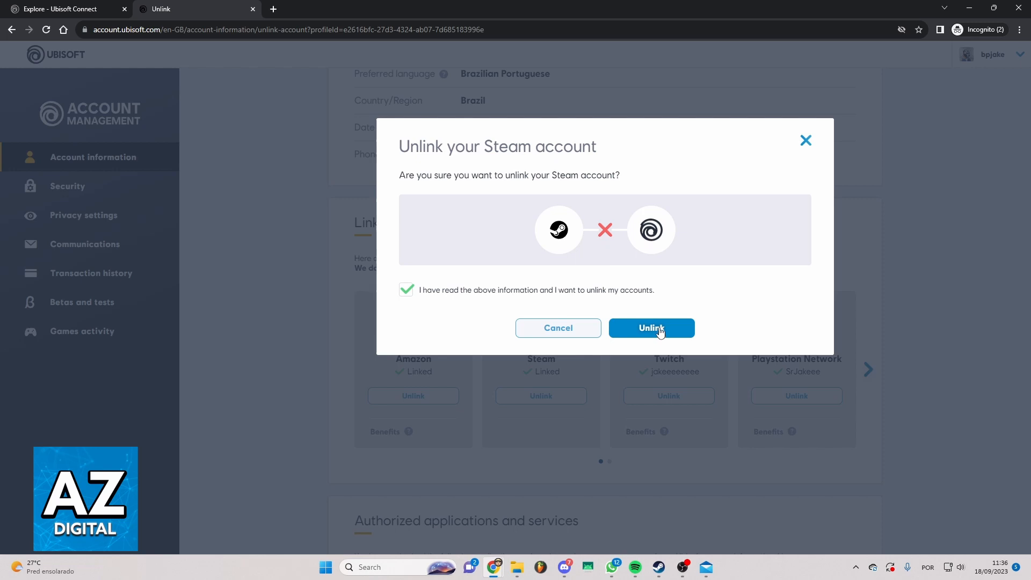